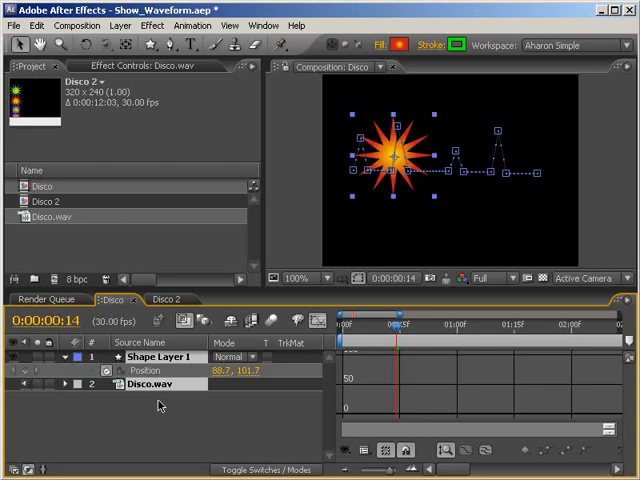
Enable Show Audio Waveforms so Disco.wav's waveform appears behind the graph curves
click(363, 449)
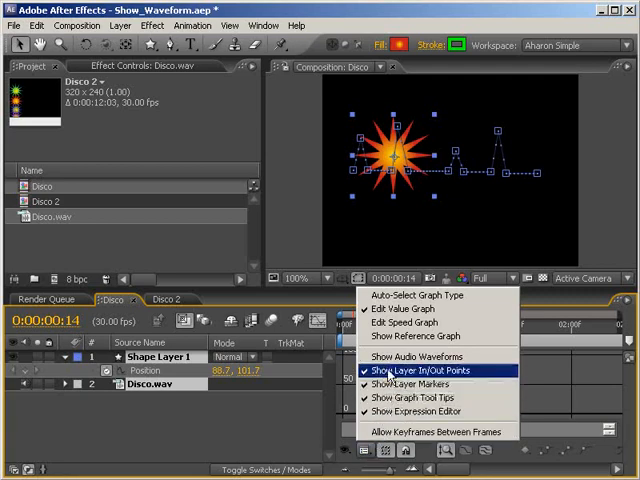
mouse_move(412, 357)
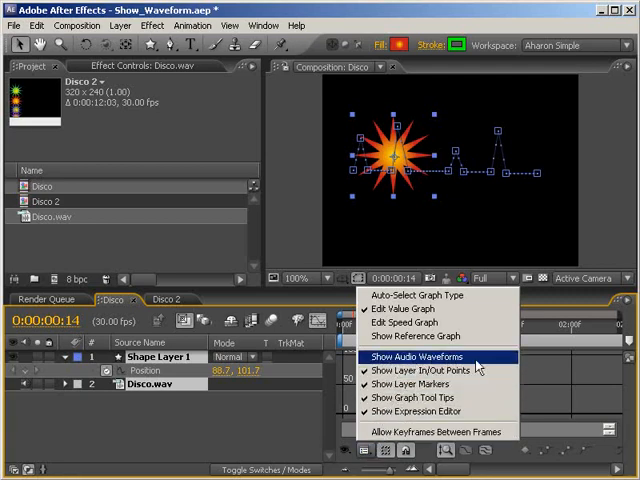
click(417, 357)
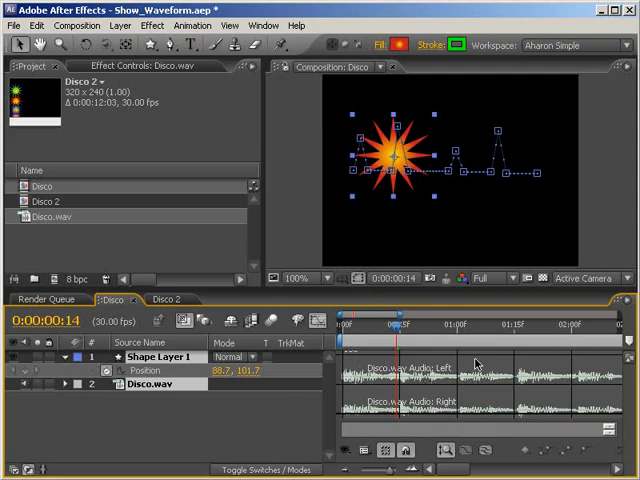
mouse_move(475, 366)
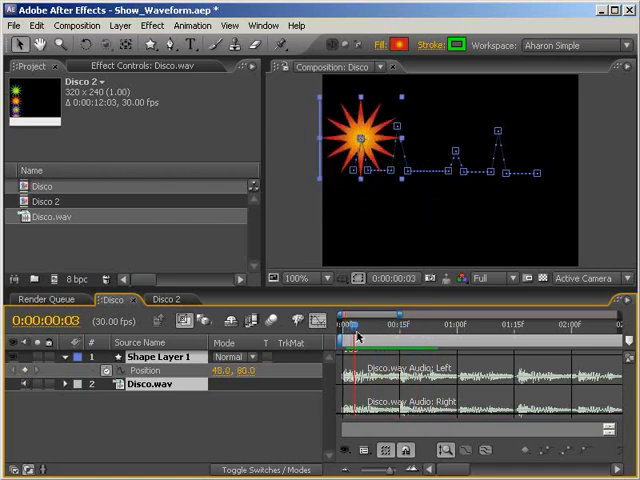
click(370, 325)
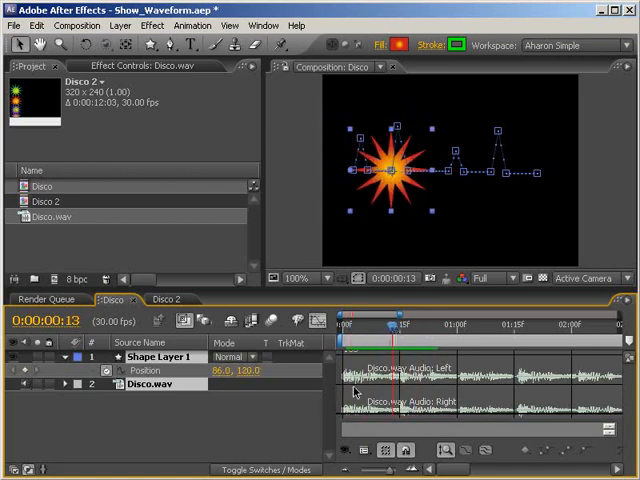
mouse_move(362, 360)
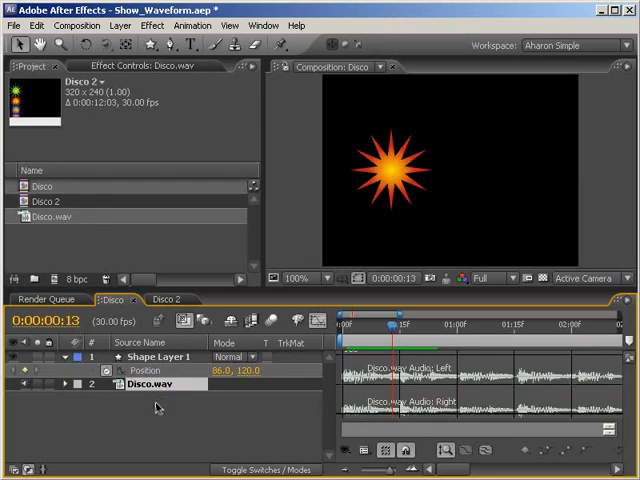
Expand the Disco.wav layer to reveal its Audio Levels property at +12.00 dB
click(78, 384)
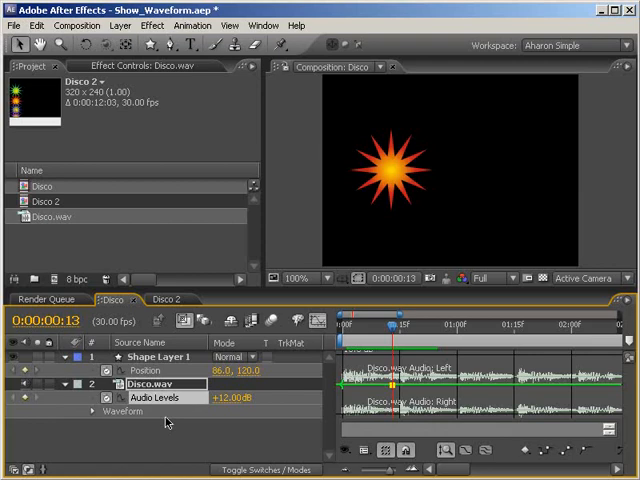
mouse_move(211, 419)
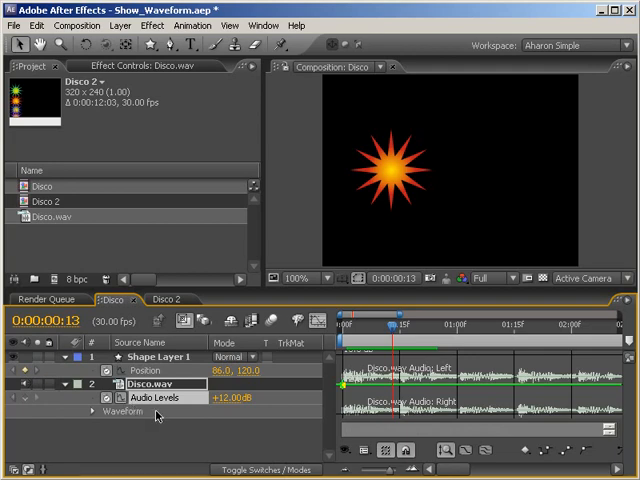
mouse_move(261, 443)
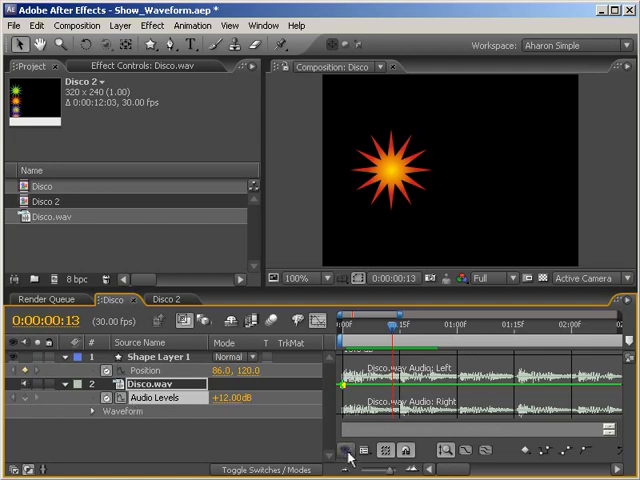
Toggle Show Graph Editor Set and return to the Disco composition to see both curves
click(349, 449)
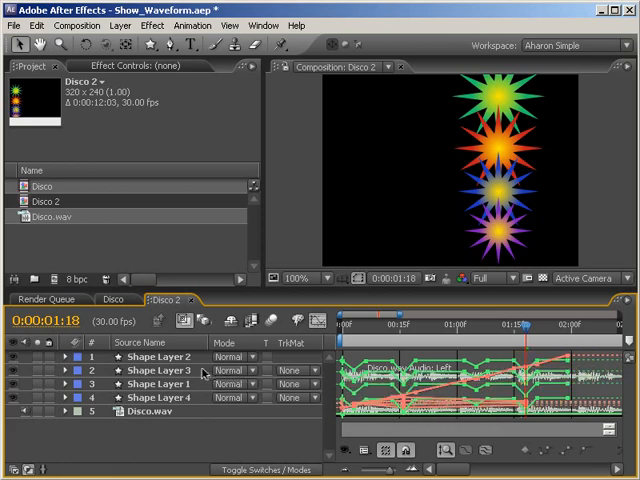
click(114, 299)
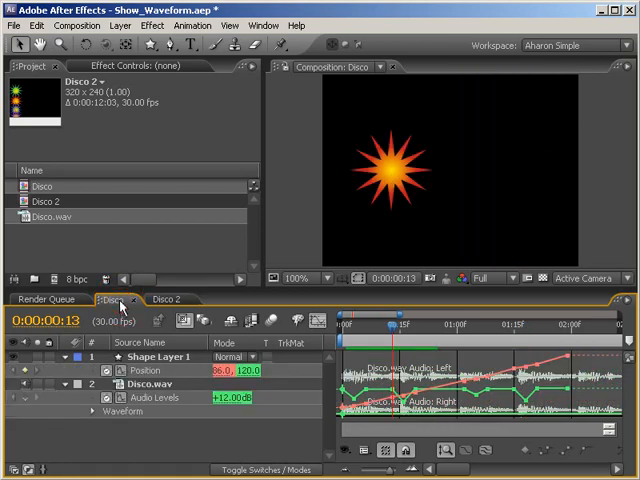